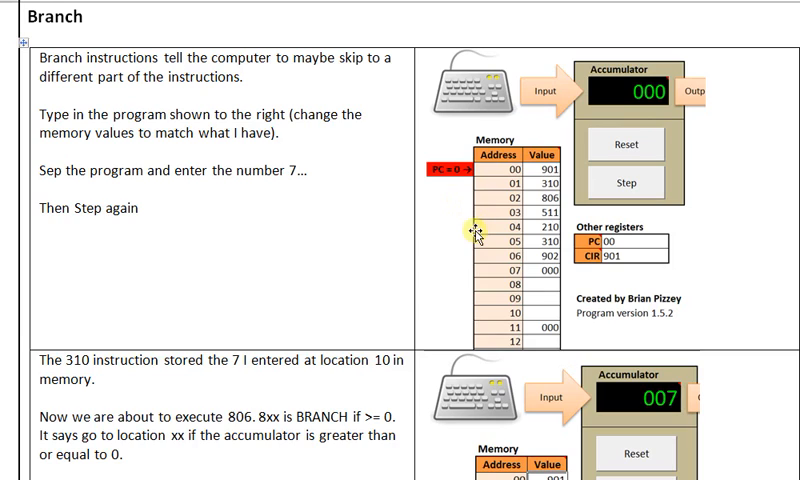
pyautogui.moveTo(480, 236)
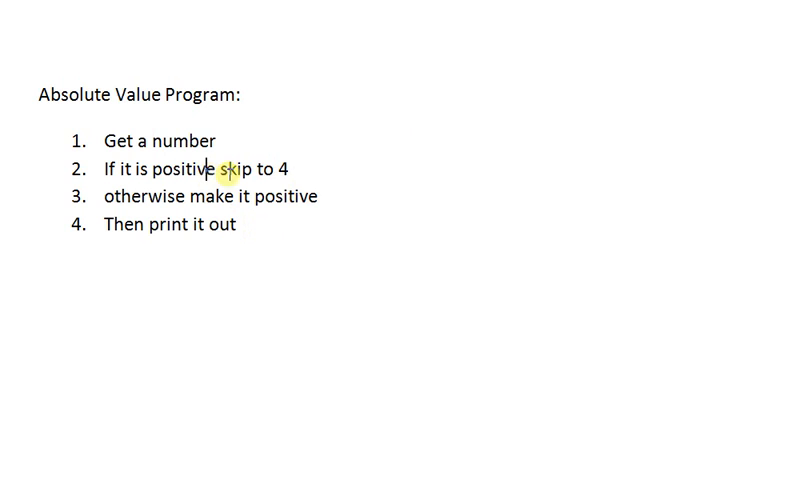
pyautogui.moveTo(258, 224)
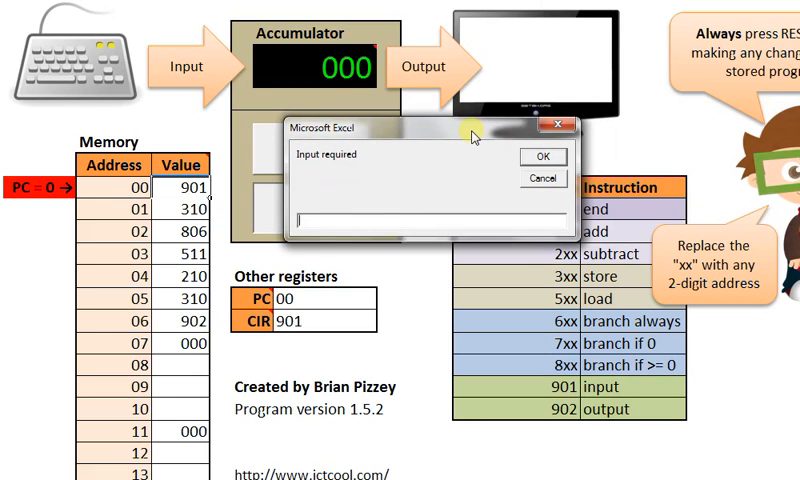
# Supply 8 as the program input, storing 008 at address 10 and reaching the branch
pyautogui.click(542, 156)
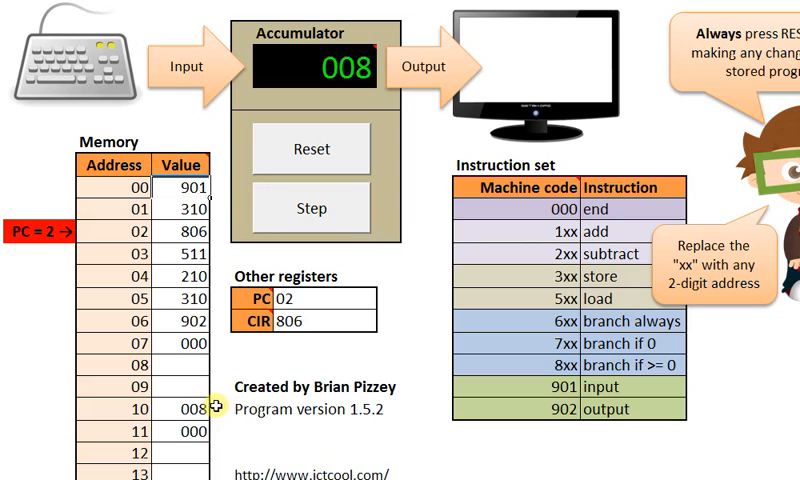
pyautogui.moveTo(562, 376)
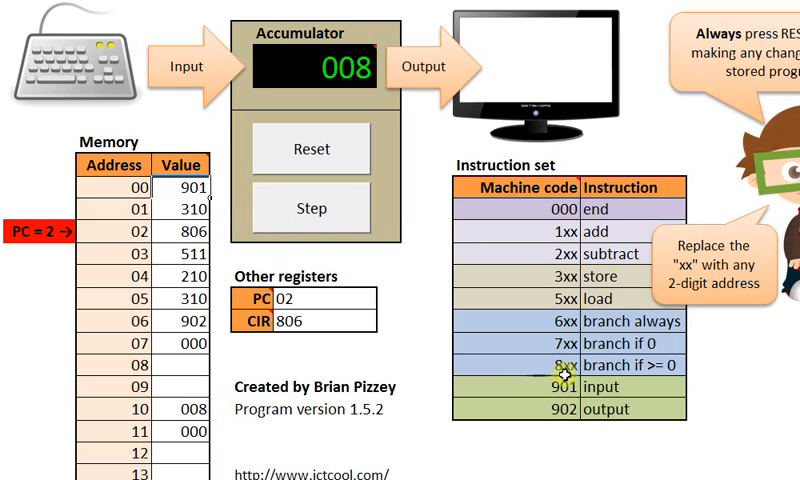
pyautogui.moveTo(560, 322)
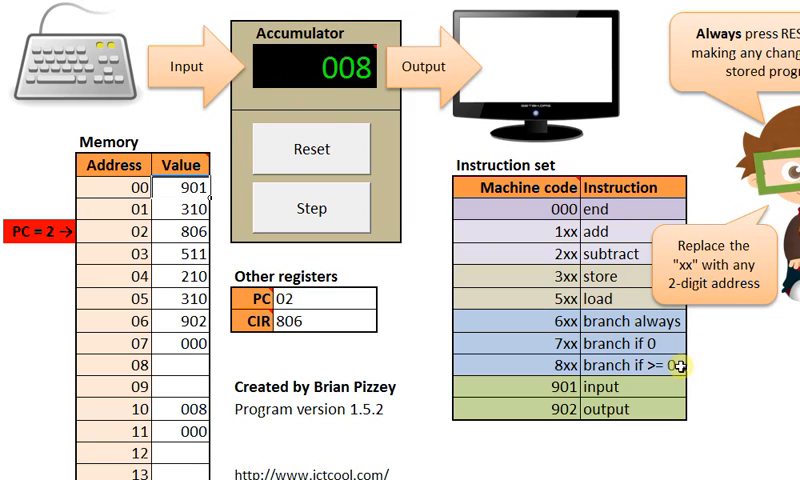
pyautogui.click(312, 208)
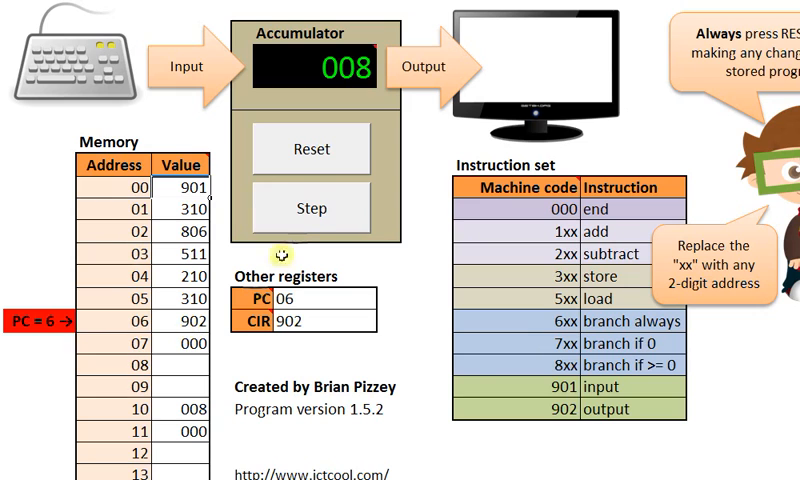
# Execute the 806 branch and 902 output so the display shows 8
pyautogui.click(300, 208)
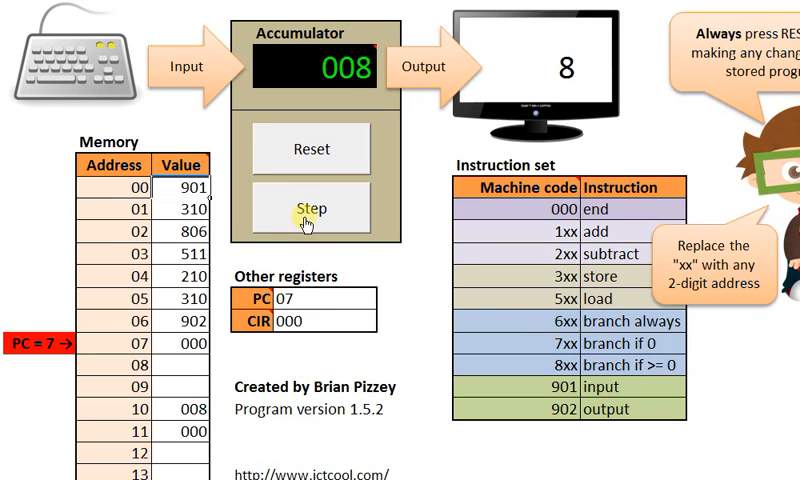
pyautogui.click(312, 208)
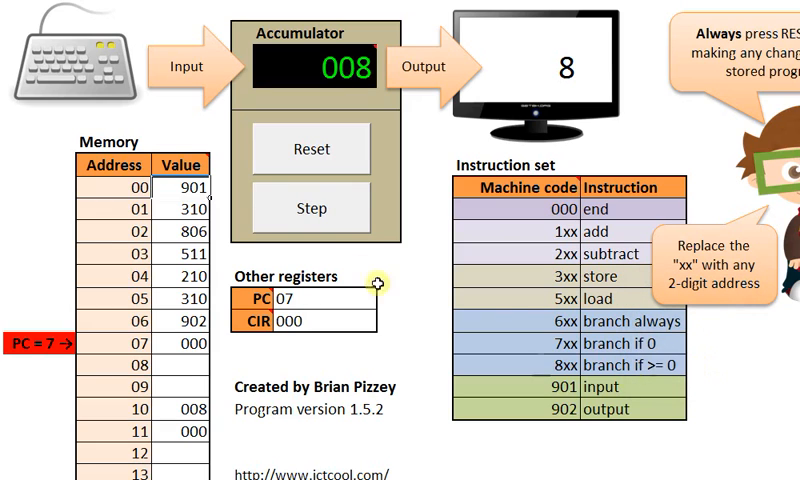
# Reset the machine so the counter returns to 00 for a second run
pyautogui.click(312, 208)
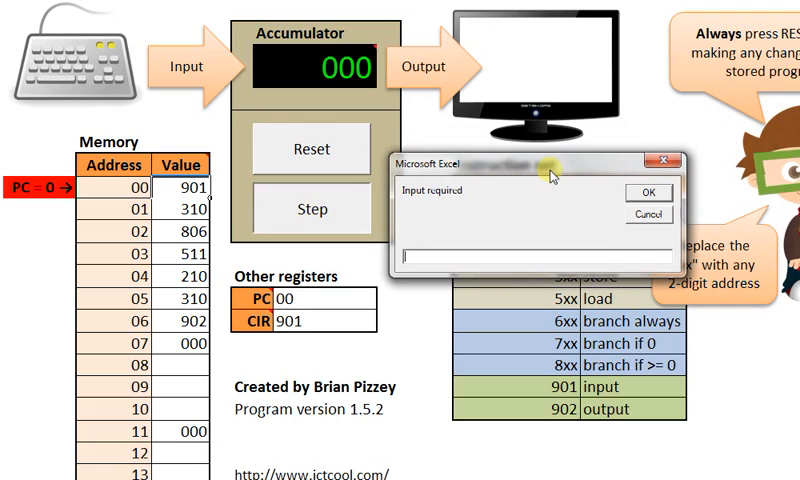
# Enter -3, store -003 at address 10 and pass the branch without jumping
pyautogui.write('-3')
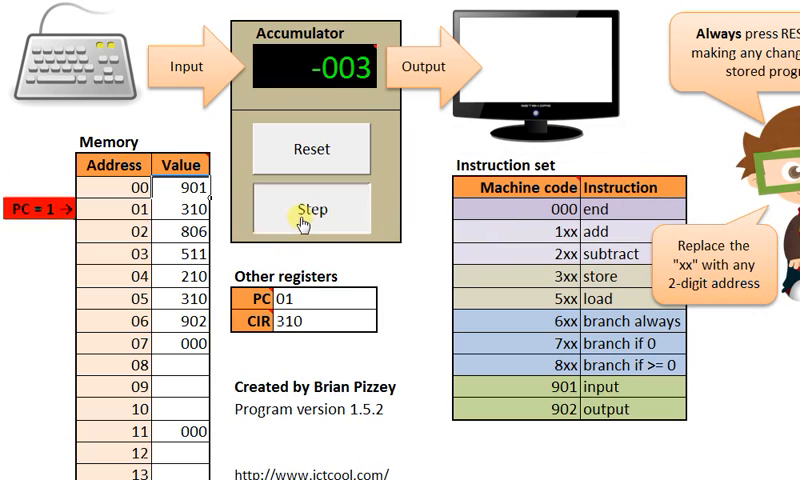
pyautogui.click(312, 208)
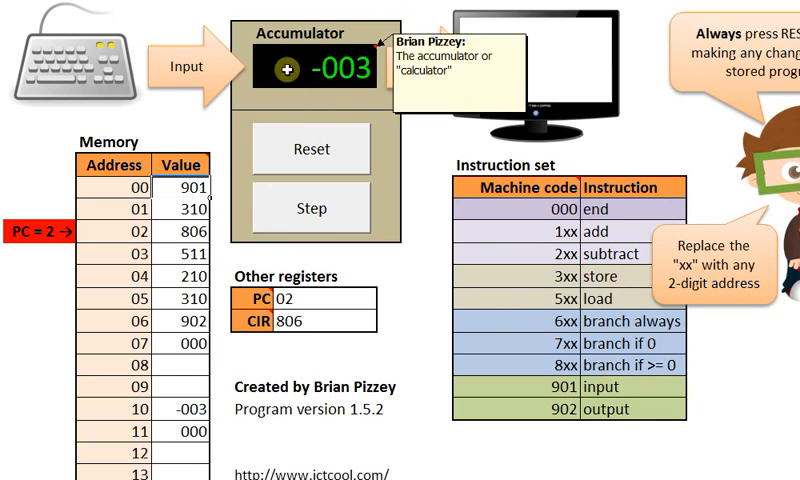
pyautogui.click(304, 208)
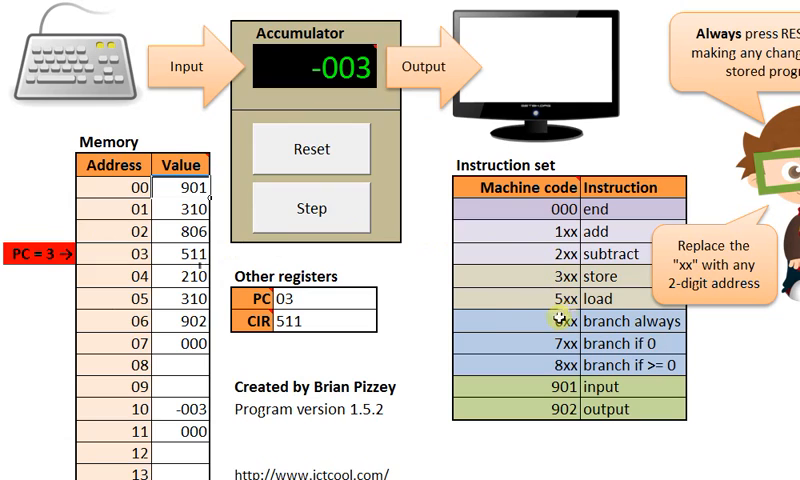
pyautogui.moveTo(568, 322)
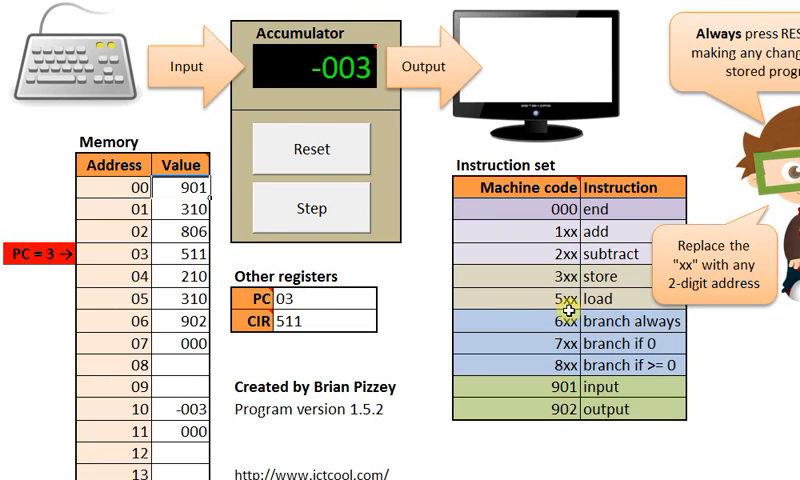
pyautogui.moveTo(190, 446)
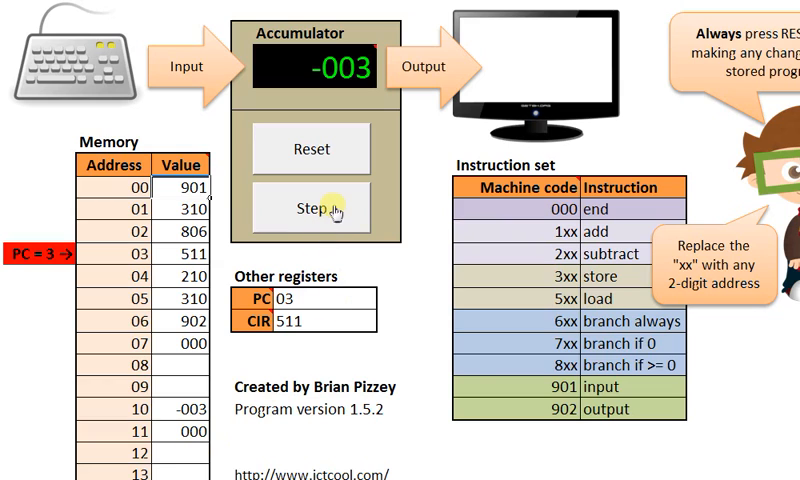
# Execute 511 load zero and 210 subtract so the accumulator reads 003
pyautogui.click(304, 208)
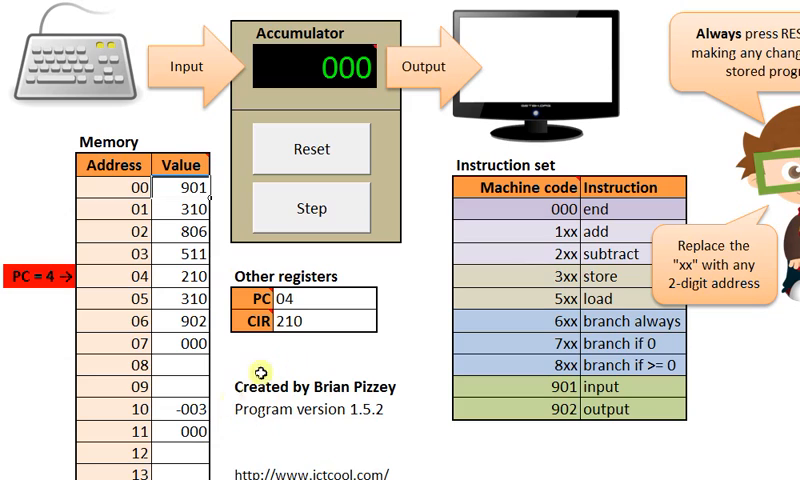
pyautogui.click(308, 208)
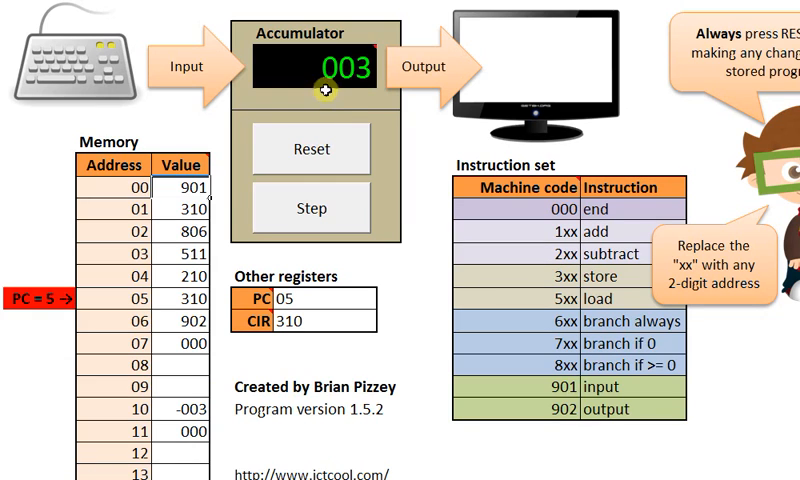
pyautogui.moveTo(246, 316)
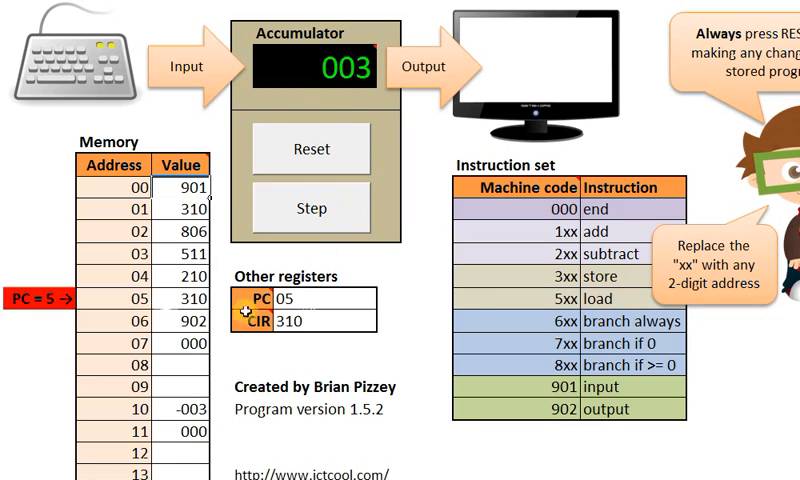
# Execute 310 store and 902 output, writing 003 to address 10 and displaying 3
pyautogui.click(312, 208)
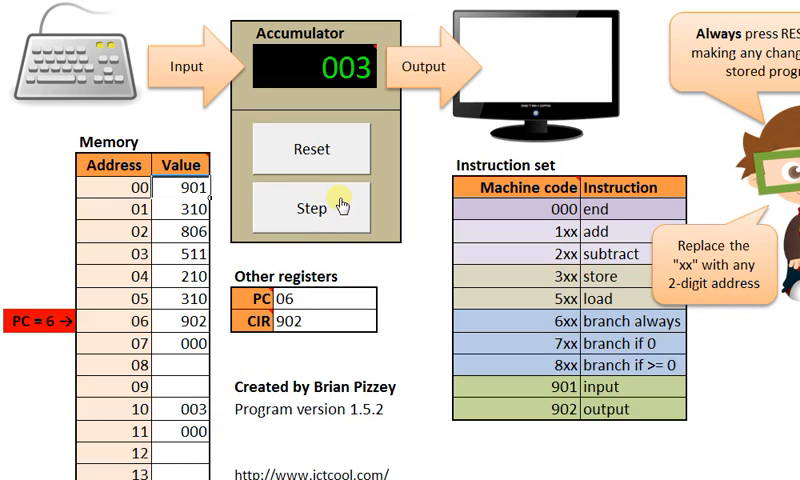
pyautogui.click(312, 208)
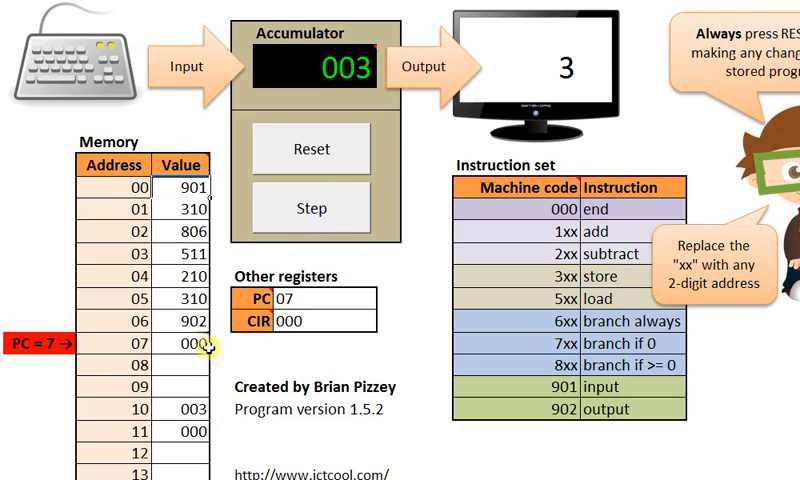
pyautogui.moveTo(210, 300)
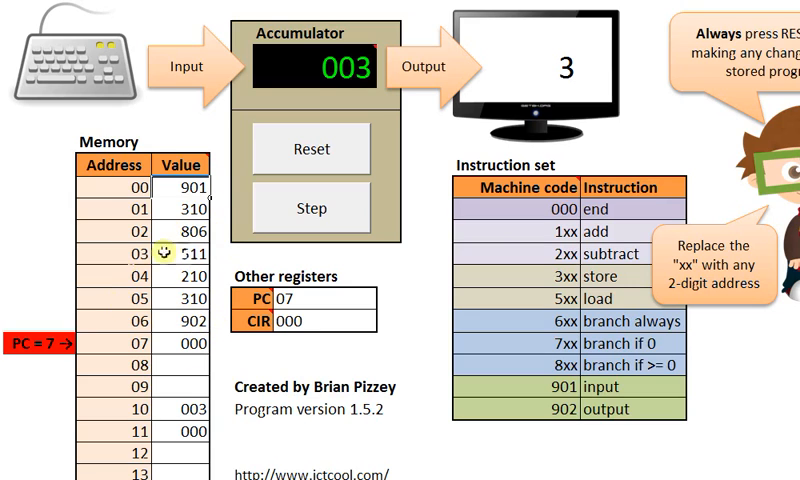
pyautogui.moveTo(336, 248)
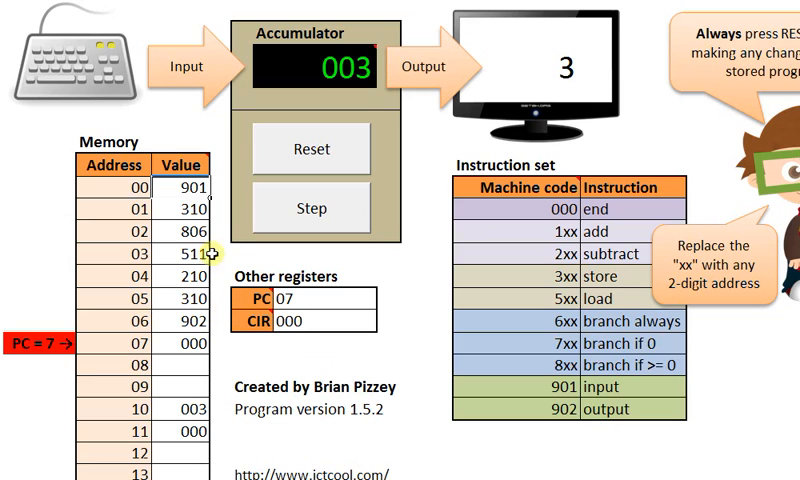
pyautogui.moveTo(576, 384)
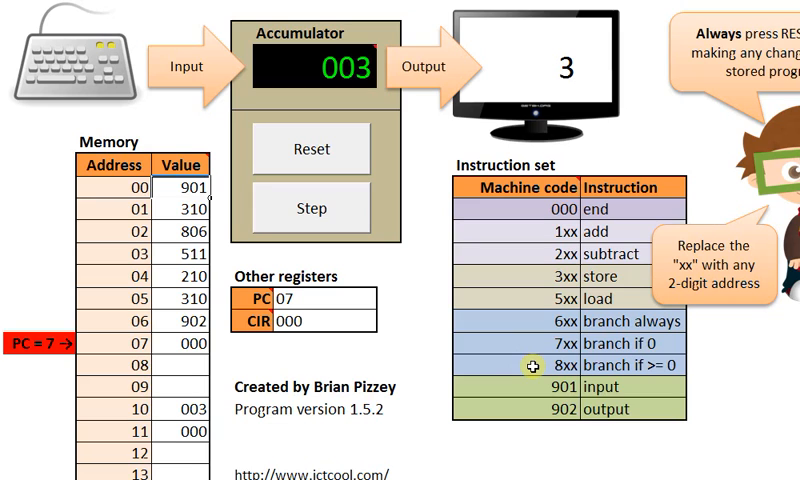
pyautogui.moveTo(540, 350)
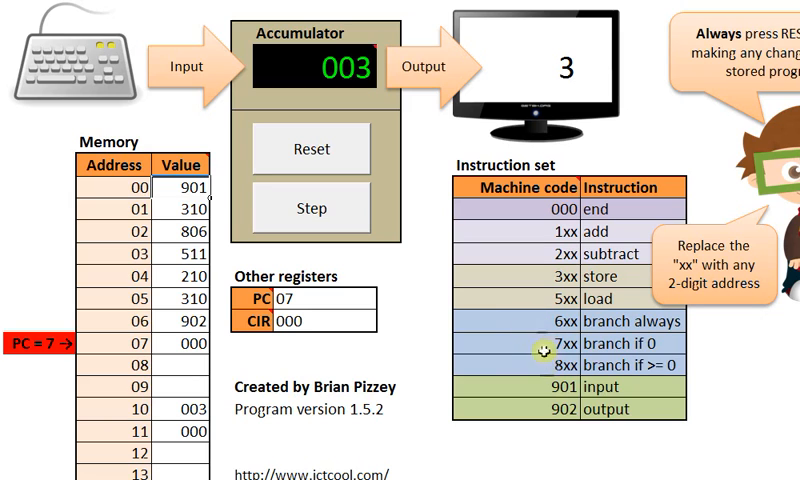
pyautogui.moveTo(676, 348)
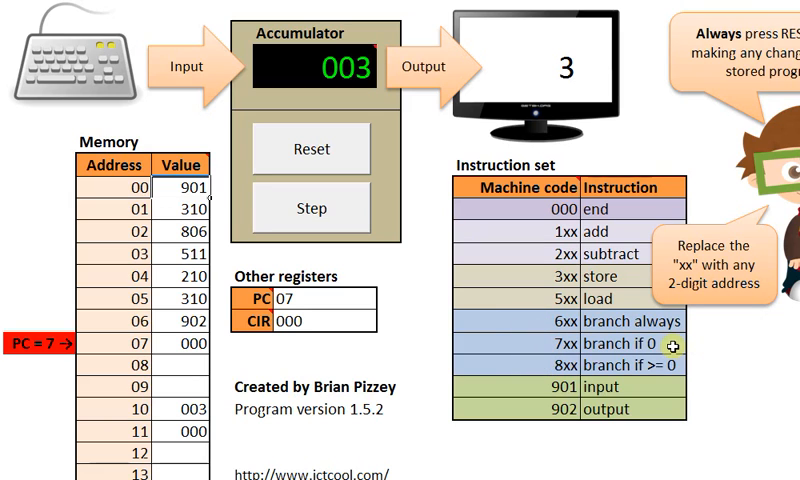
pyautogui.moveTo(462, 236)
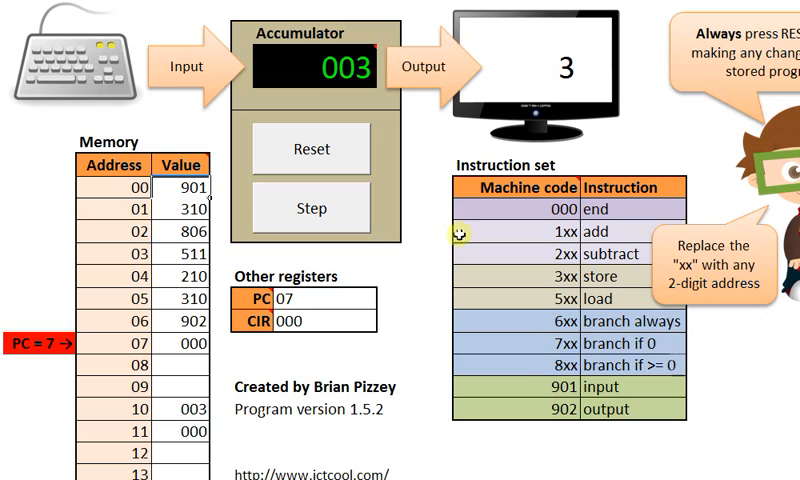